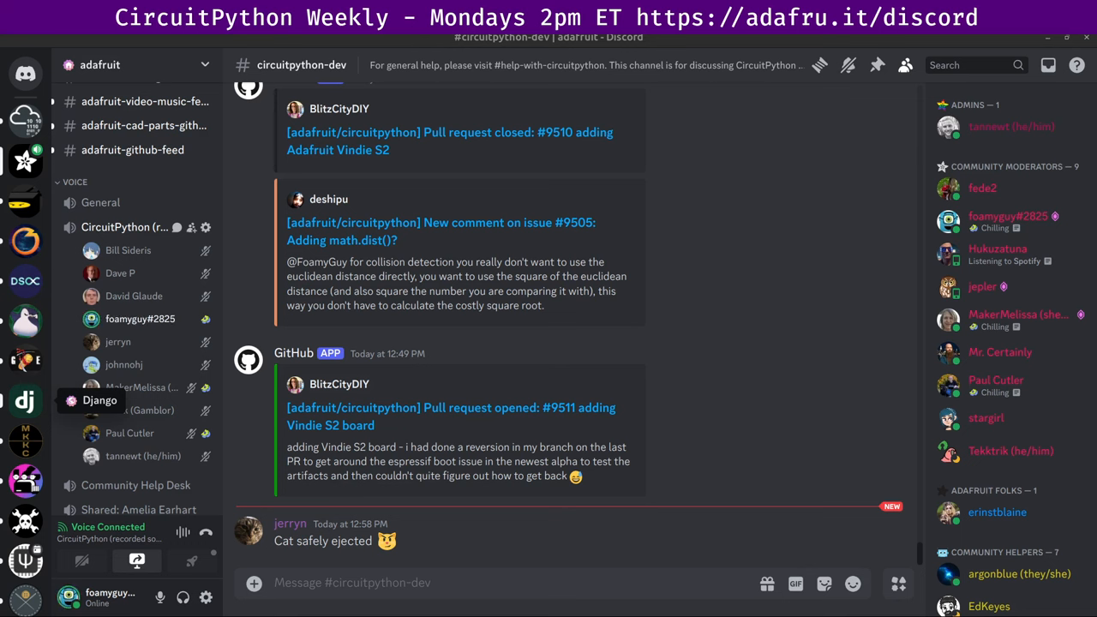
Step: Scroll circuitpython-dev down to the cheetah photo and 'Still traveling!' greeting
scroll("down", 3)
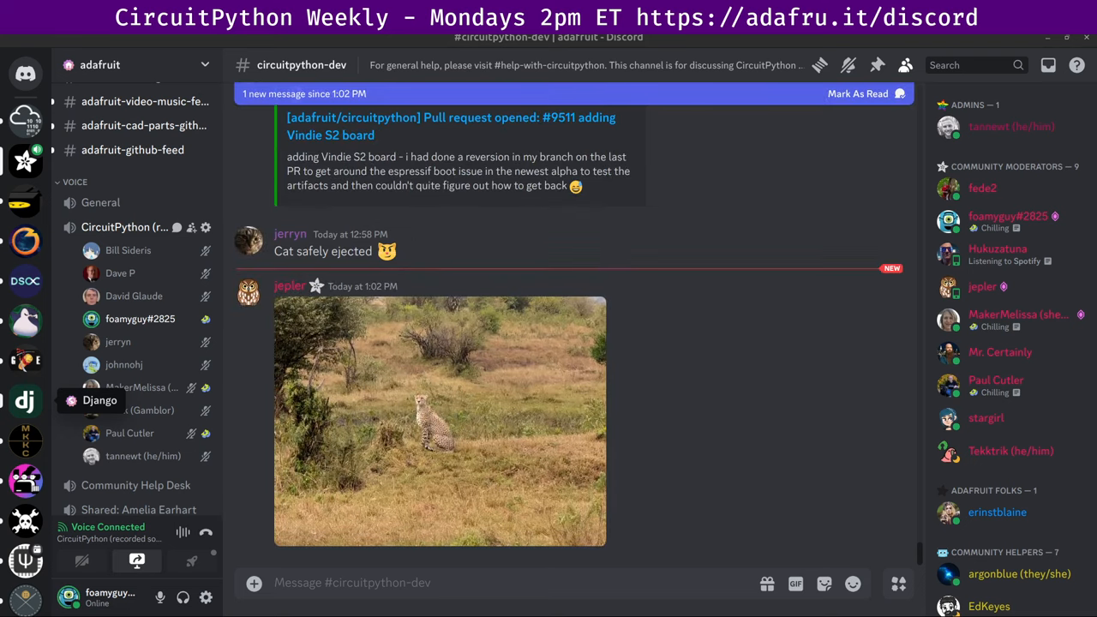
scroll("down", 3)
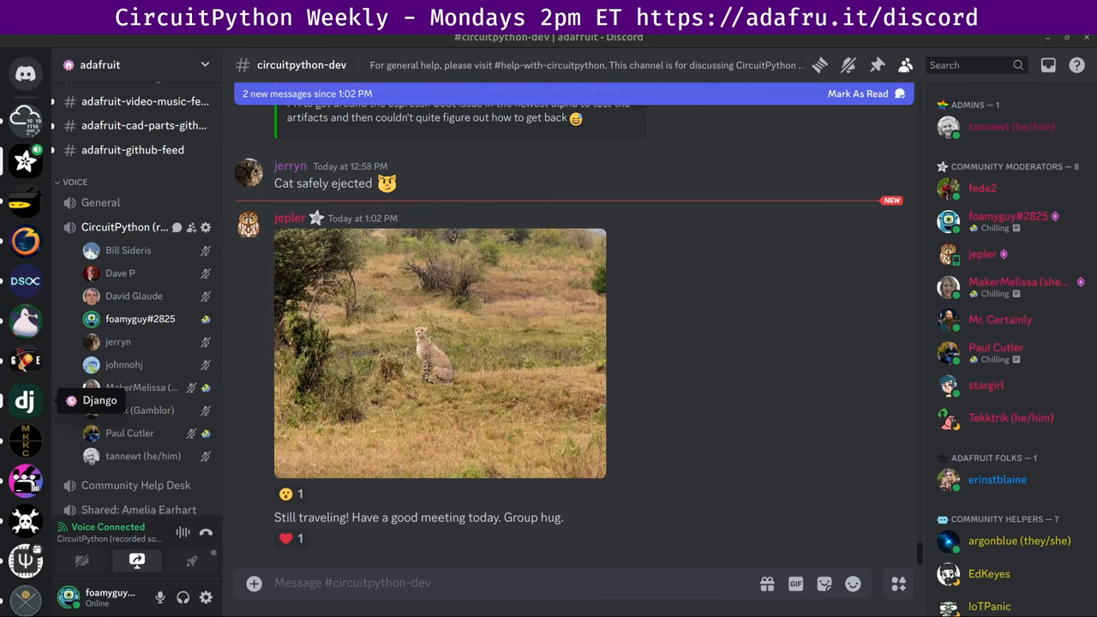
Step: Select the circuitpython-dev channel to follow chat up to the wildlife photo post
left_click(287, 494)
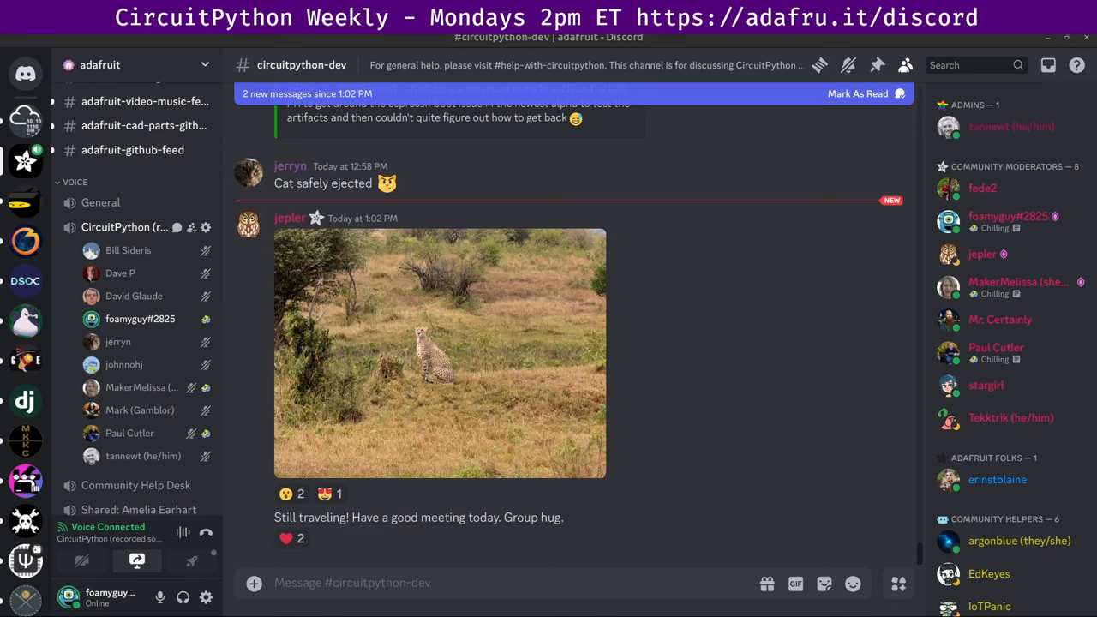
Step: Focus the circuitpython-dev chat so the new RP2350 links message scrolls into view
left_click(291, 494)
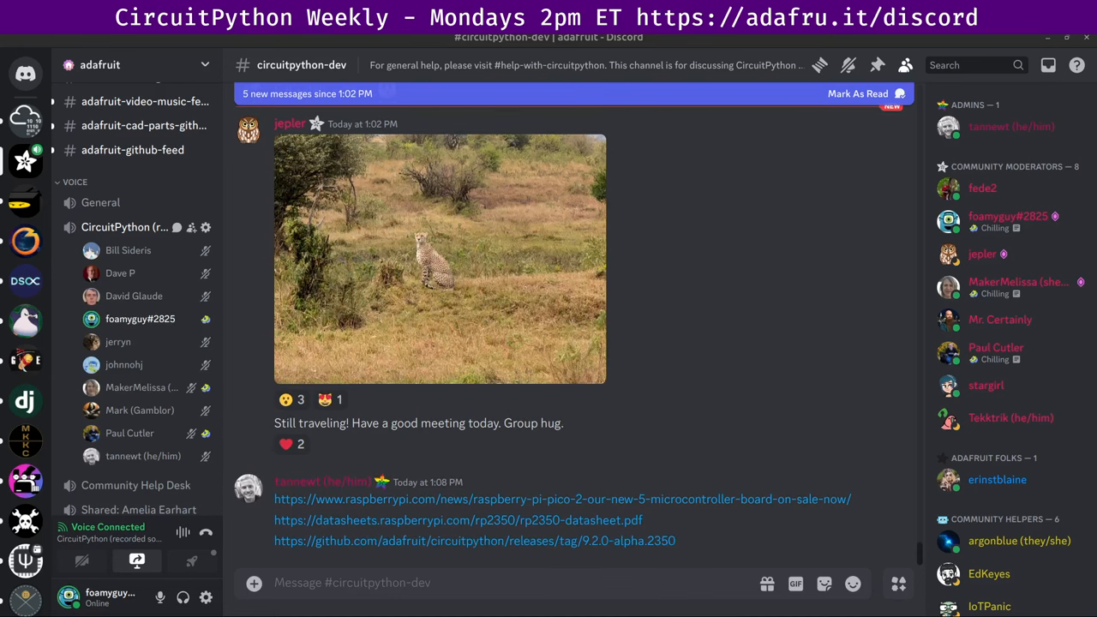
Step: Scroll to the RP2350 support pull request embed and the 8/7 report replies
scroll("down", 3)
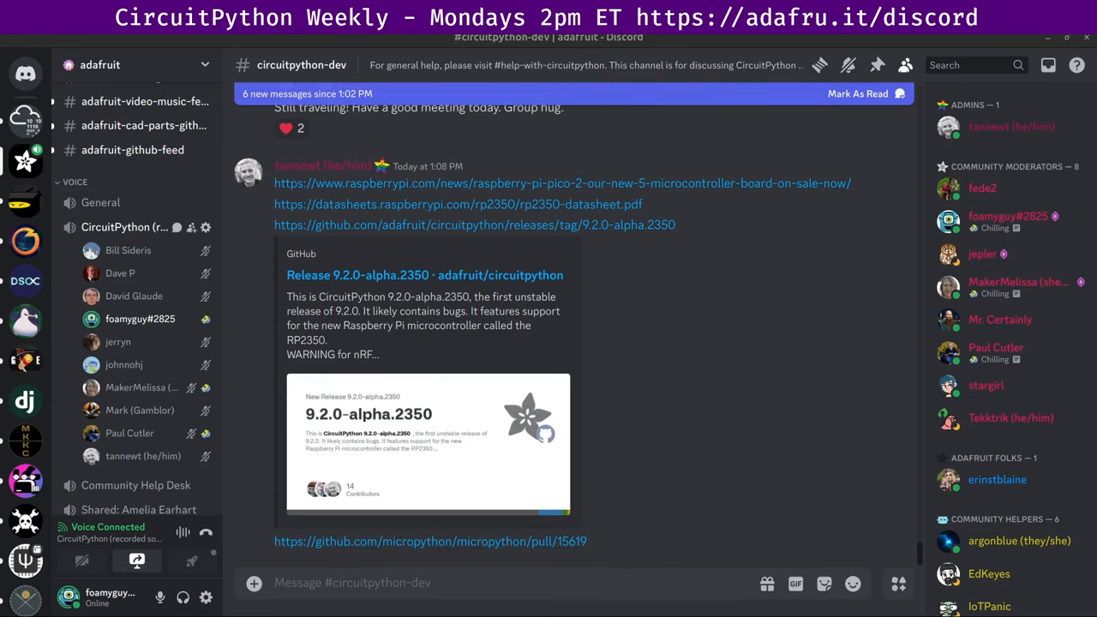
scroll("down", 3)
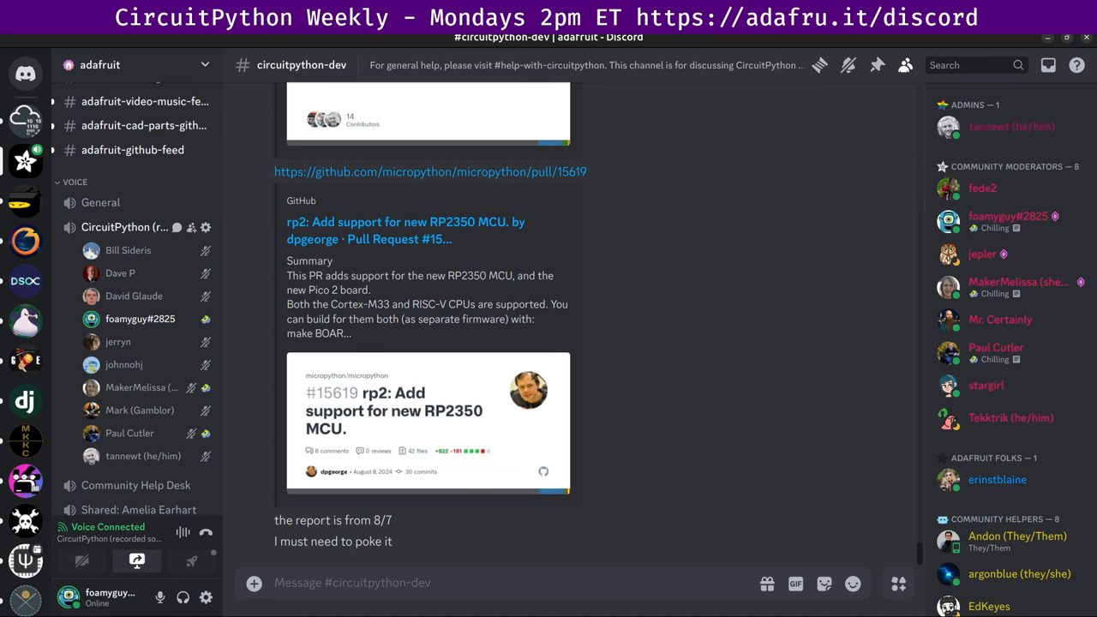
scroll("down", 3)
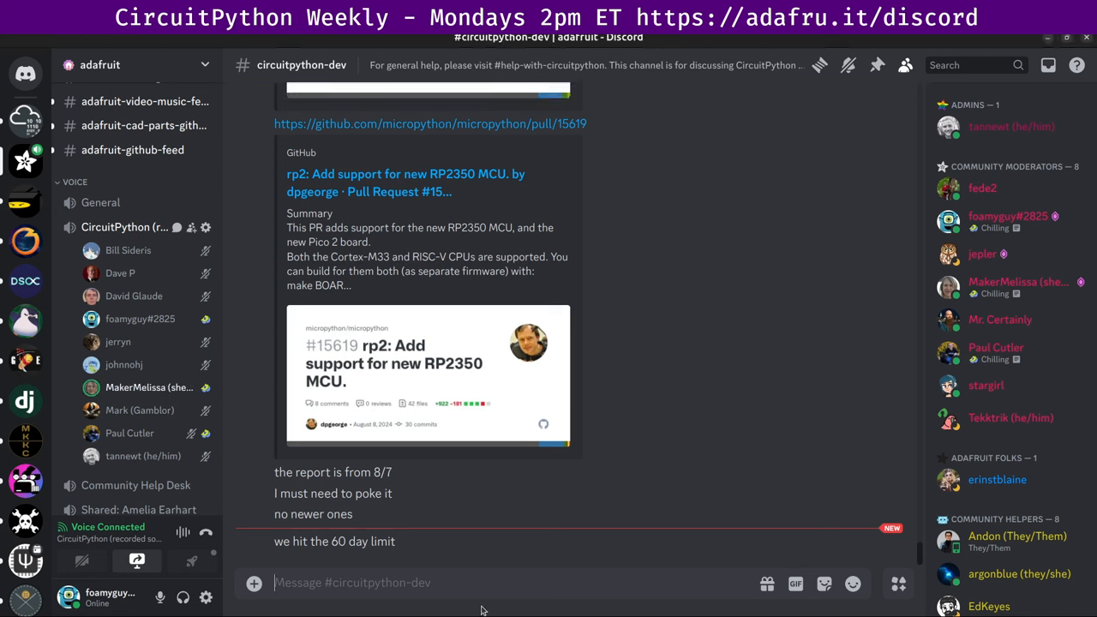
mouse_move(456, 557)
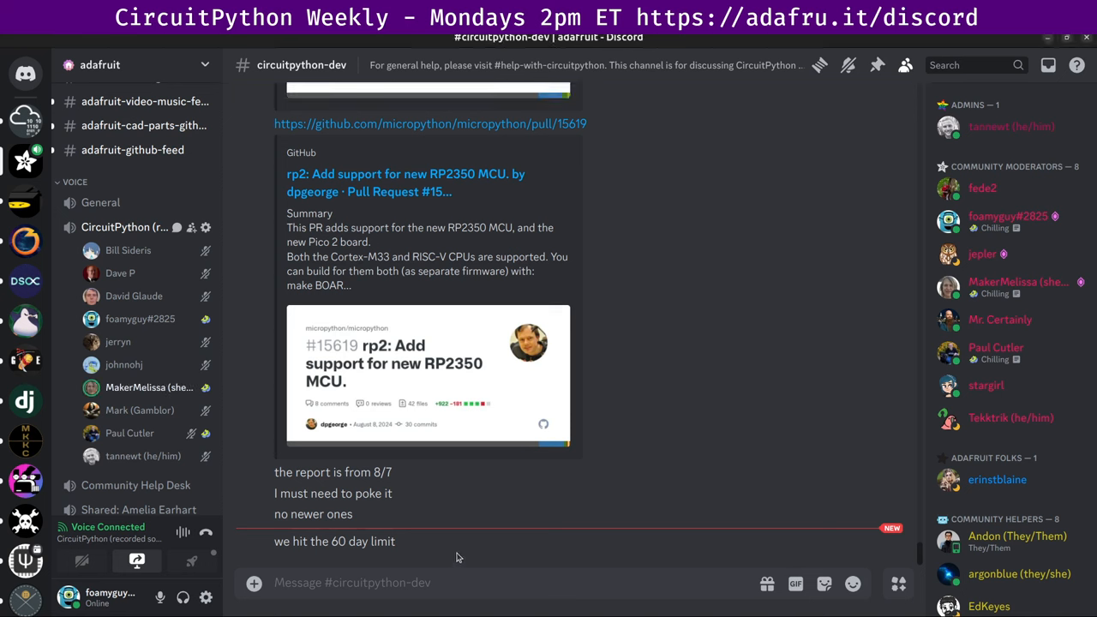
mouse_move(466, 523)
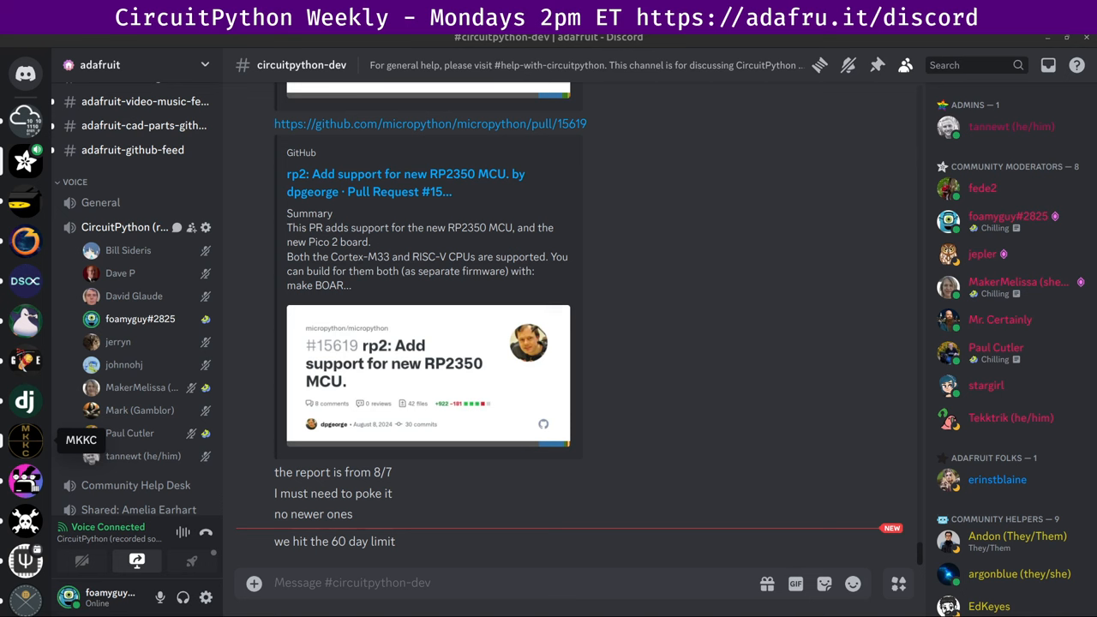
Step: Scroll past the '60 day limit' line to the T-Watch-S3 breakout message
scroll("down", 3)
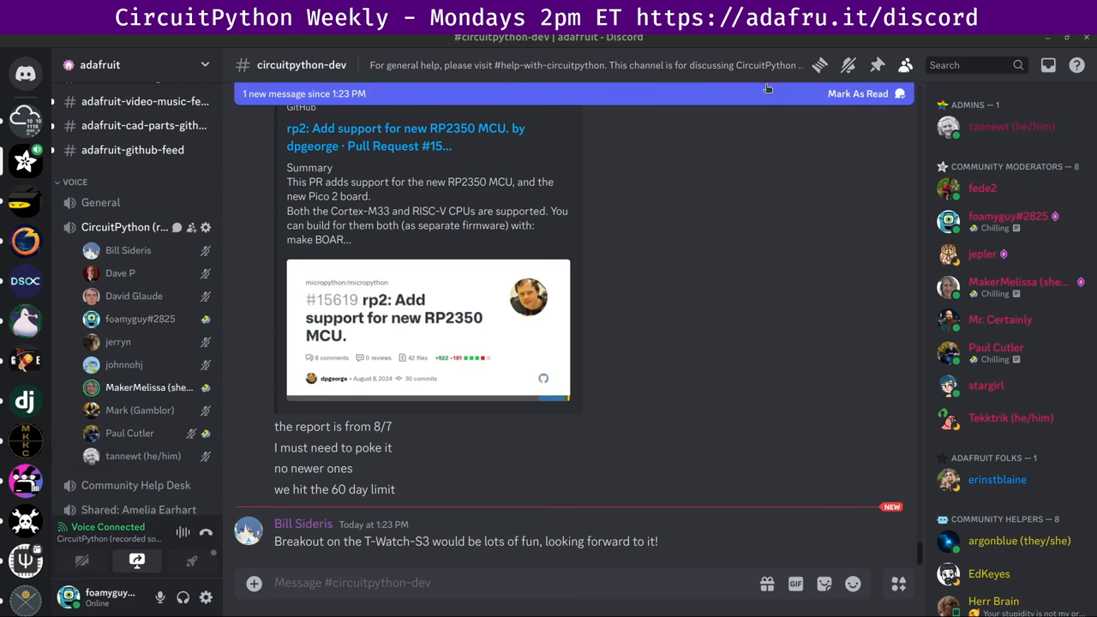
mouse_move(768, 89)
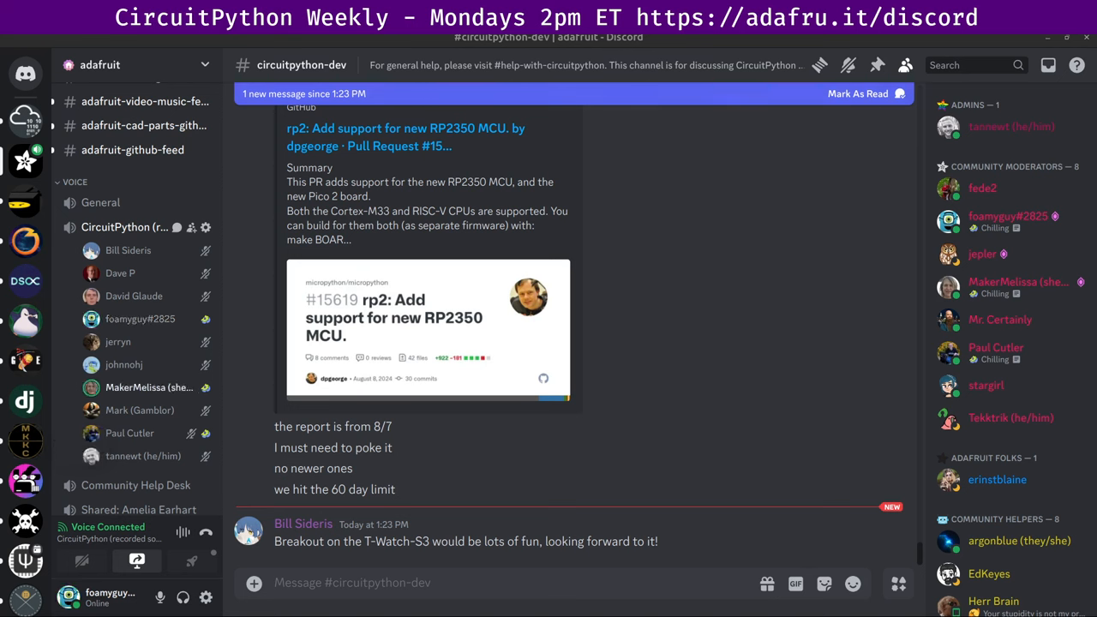